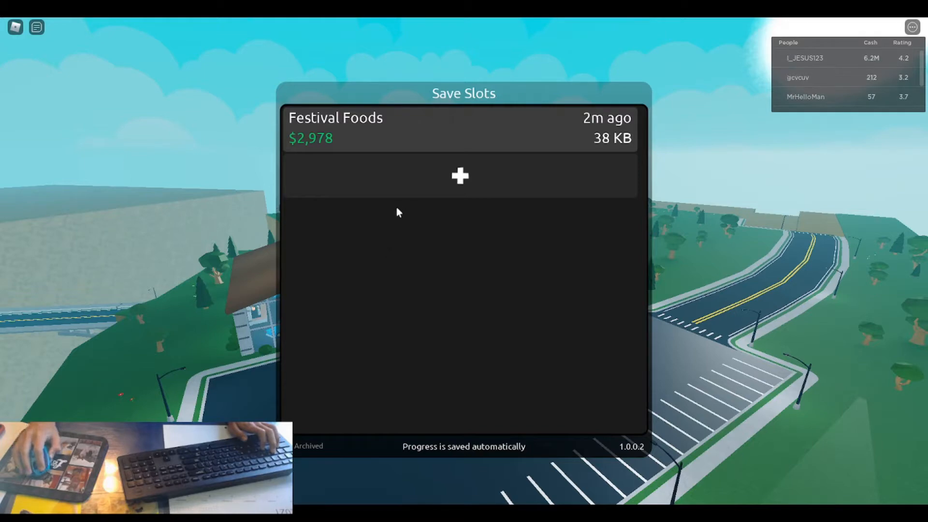
Add a new save slot and focus the new store's name field
click(459, 176)
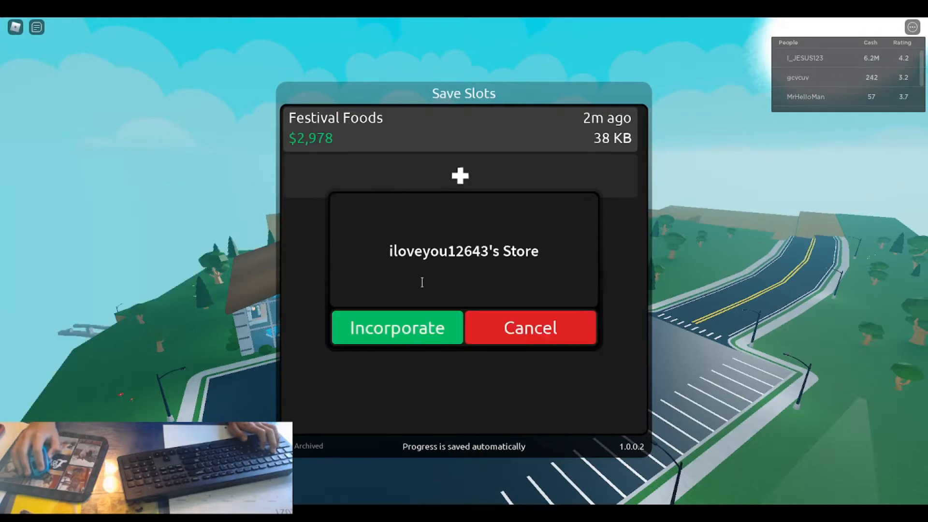
click(464, 251)
text(I)
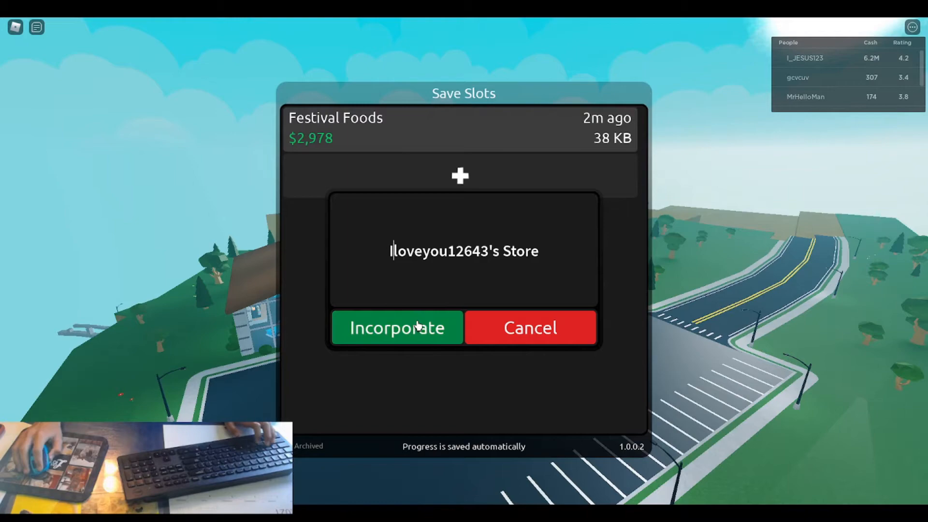
Incorporate the new store and browse the plots to claim a free one with a starter shop
click(396, 327)
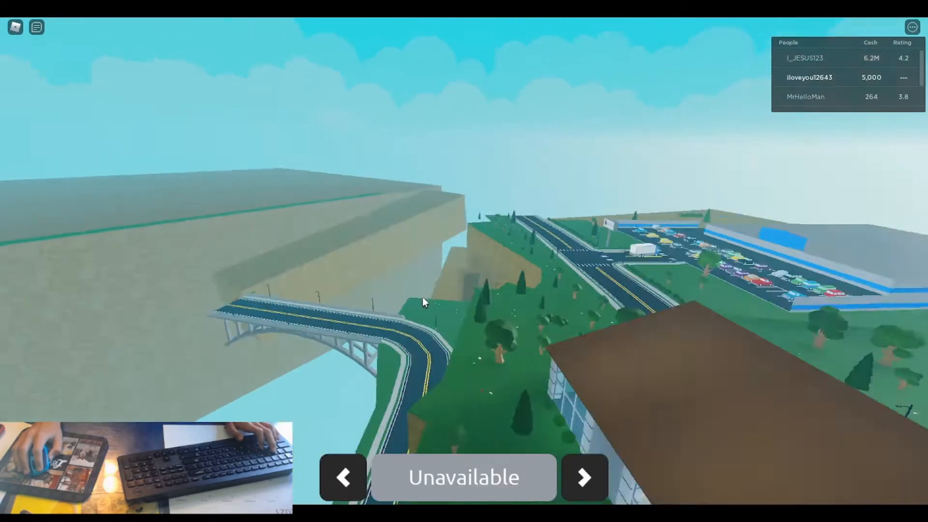
click(584, 477)
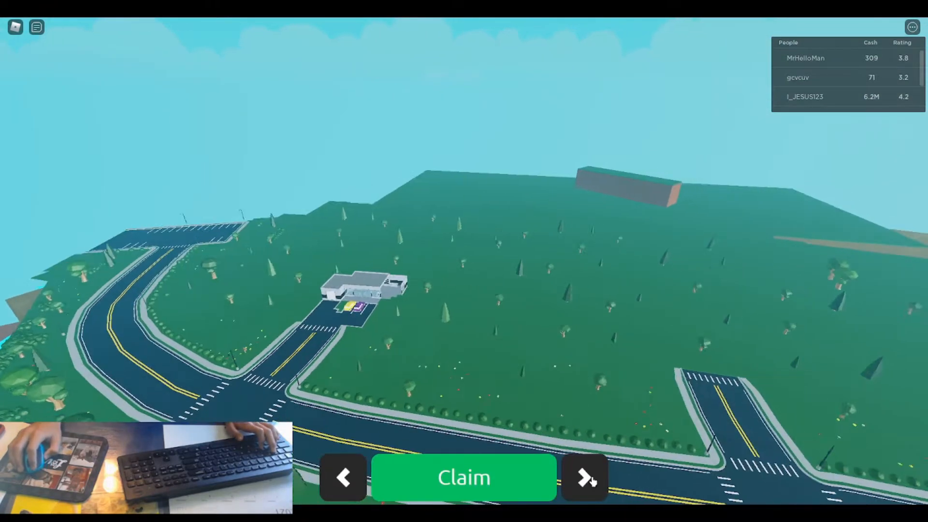
click(585, 478)
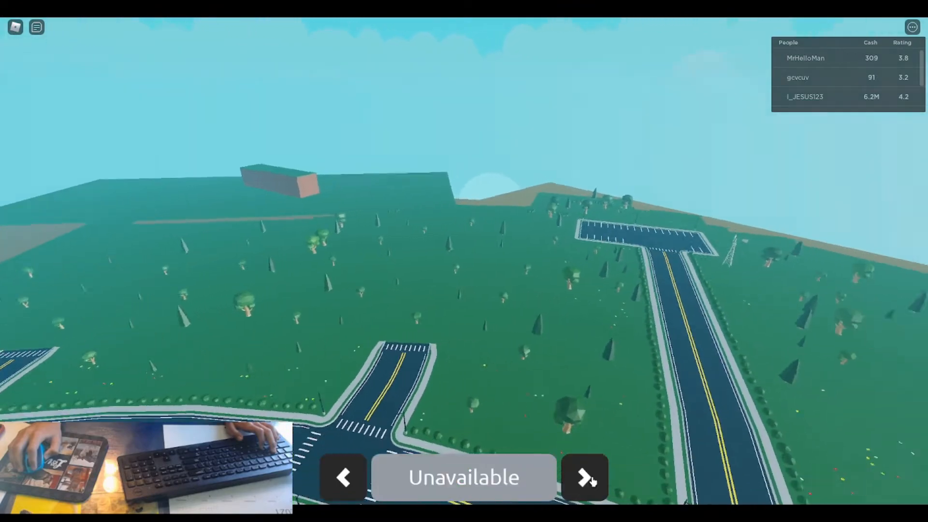
click(585, 478)
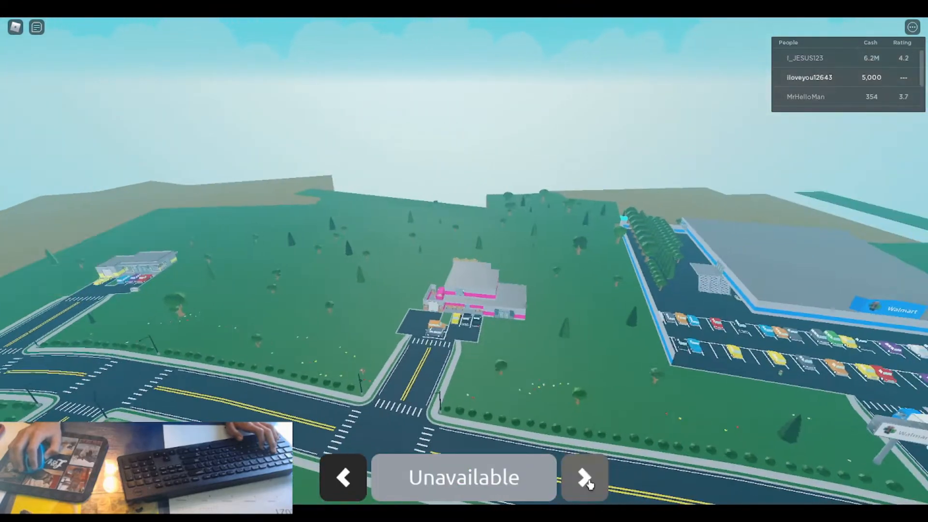
click(585, 476)
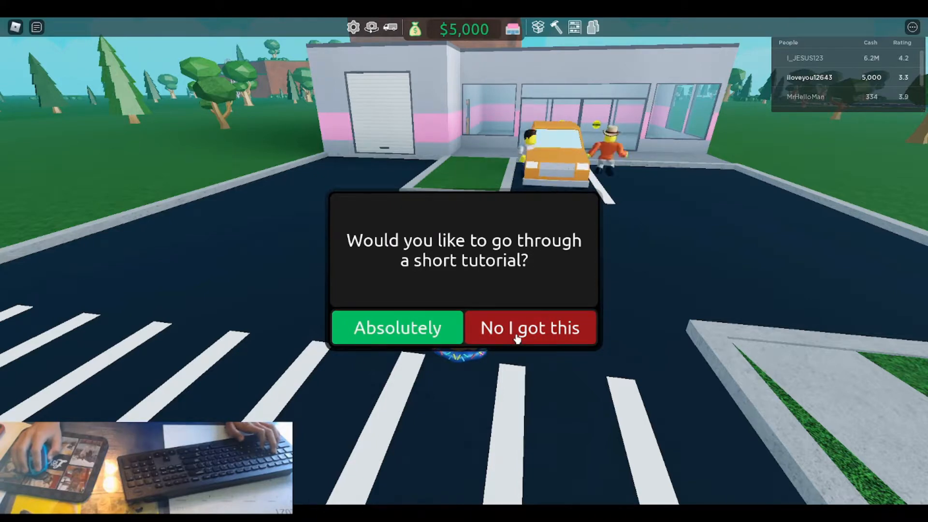
Skip the tutorial and place a self checkout inside the store from the Build menu
click(530, 328)
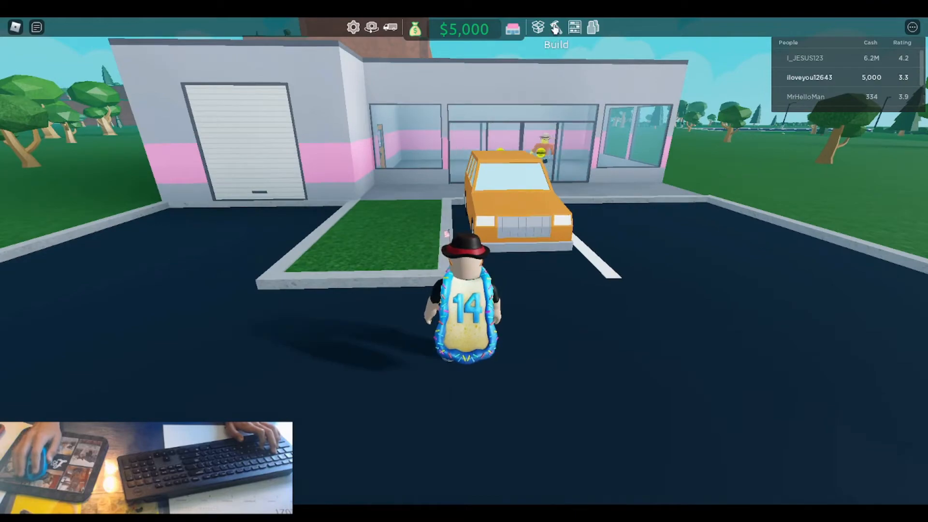
click(554, 27)
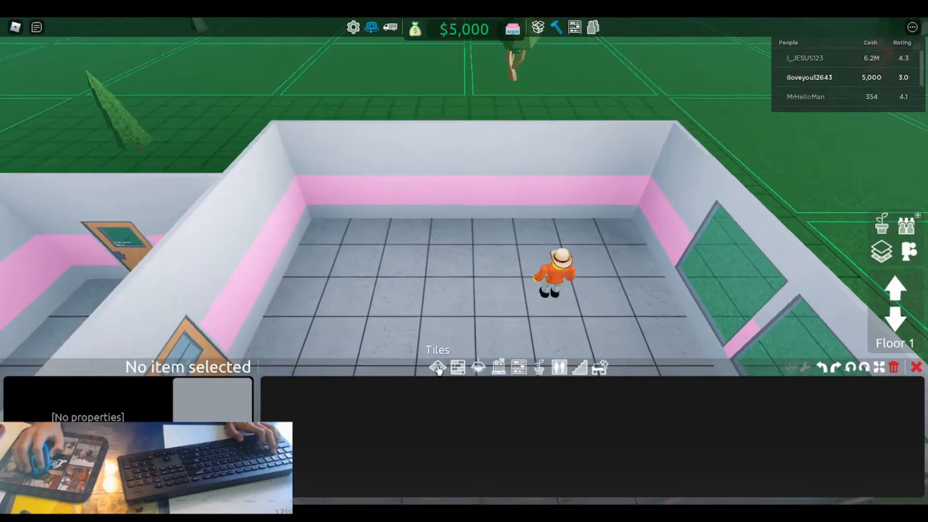
mouse_move(499, 367)
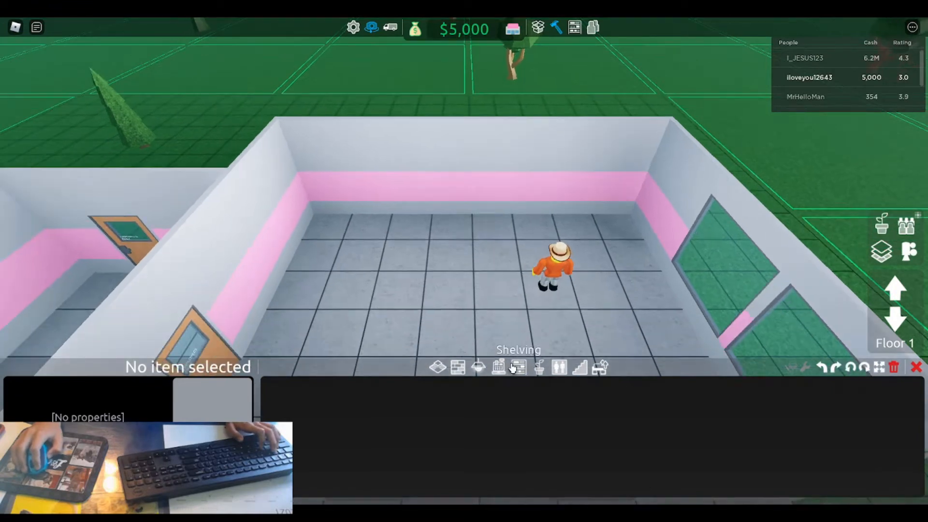
click(518, 367)
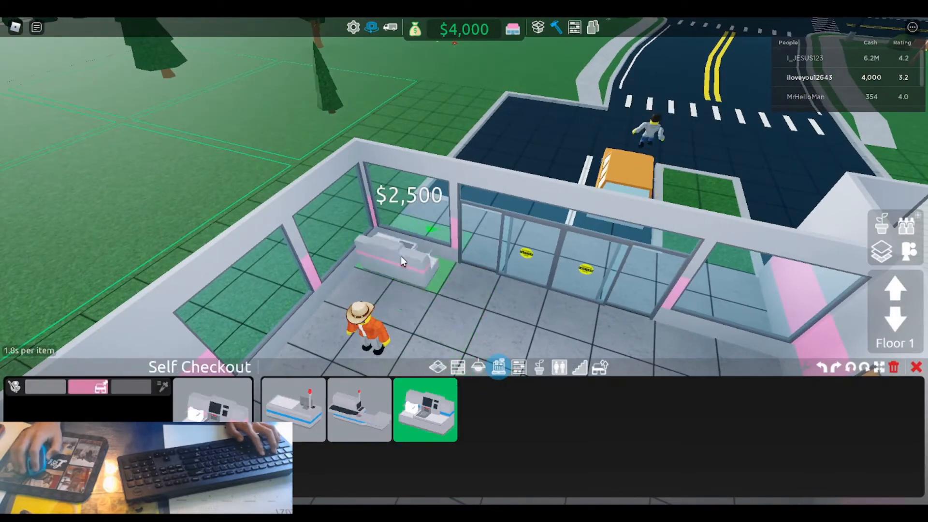
click(402, 267)
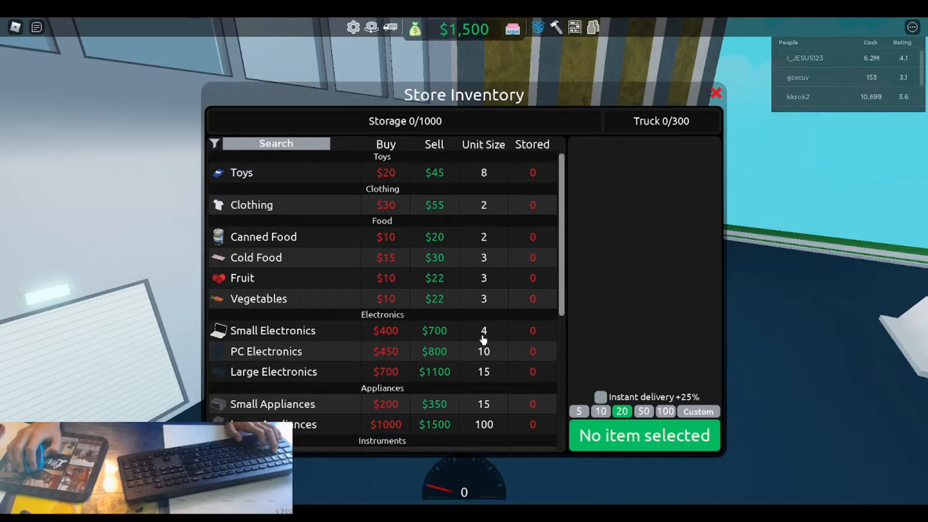
mouse_move(361, 172)
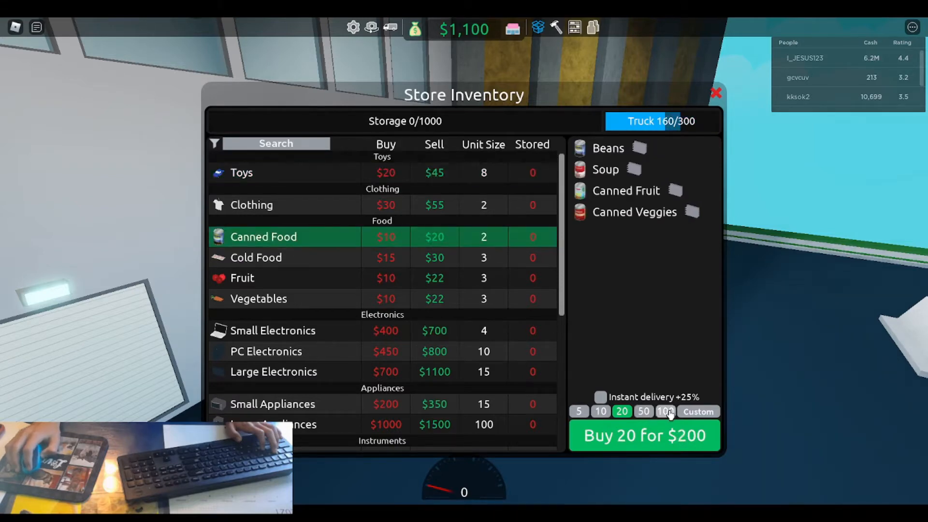
Buy 50 units of Canned Food for the truck and close the Store Inventory
click(665, 411)
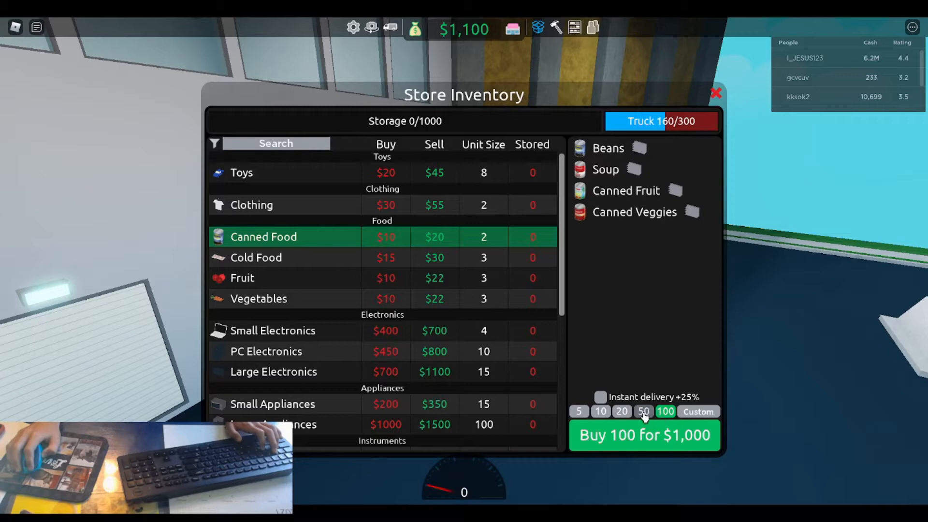
click(643, 412)
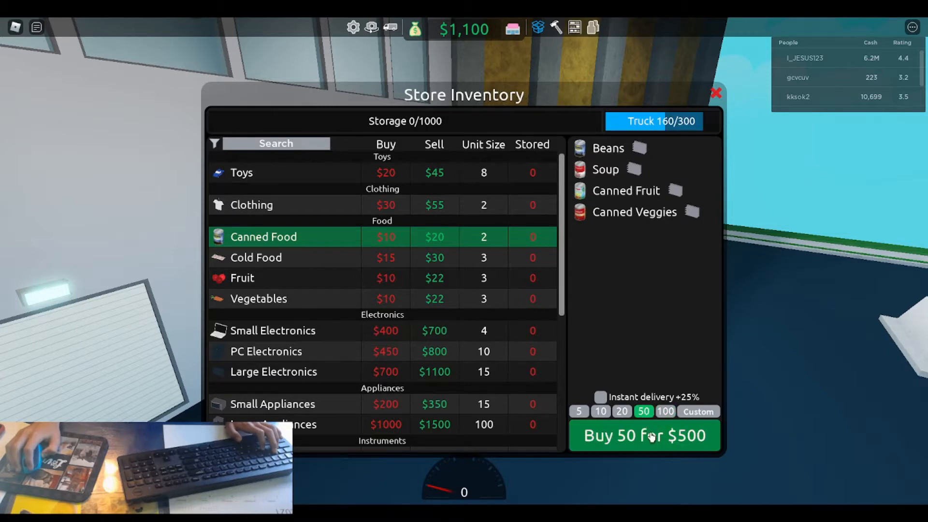
click(644, 436)
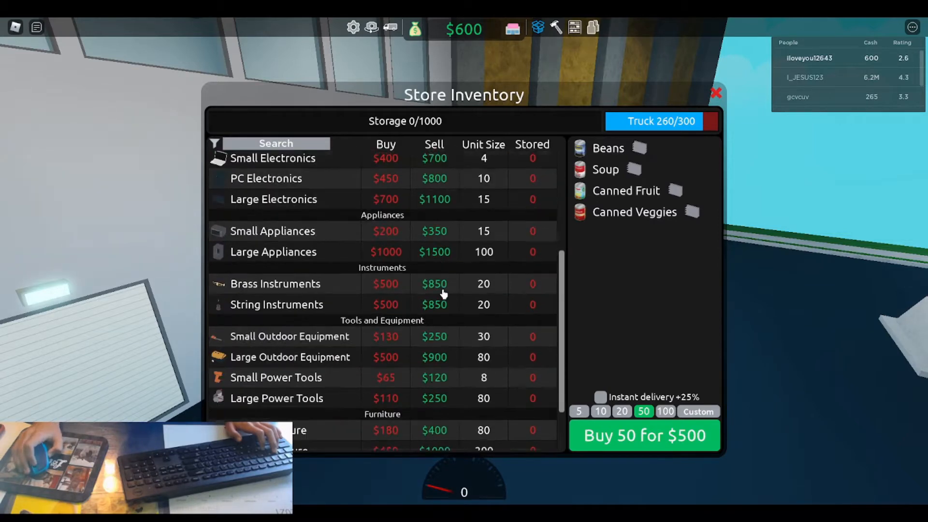
scroll(down, 3)
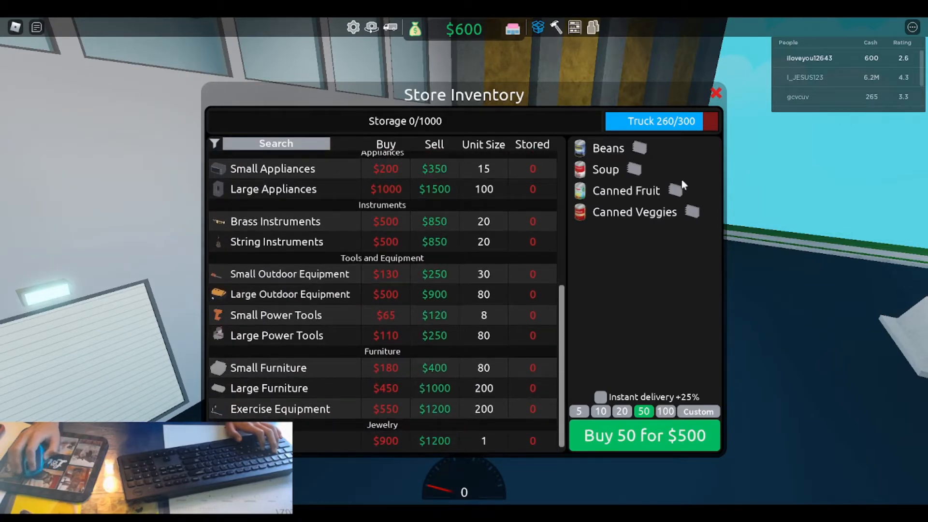
click(715, 93)
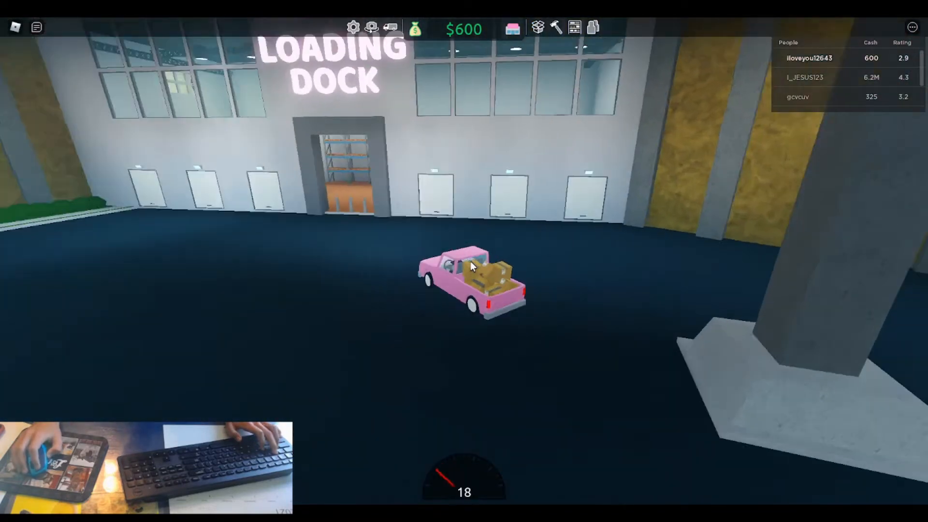
Drive the loaded pickup along the road from the loading dock to the store
key(w)
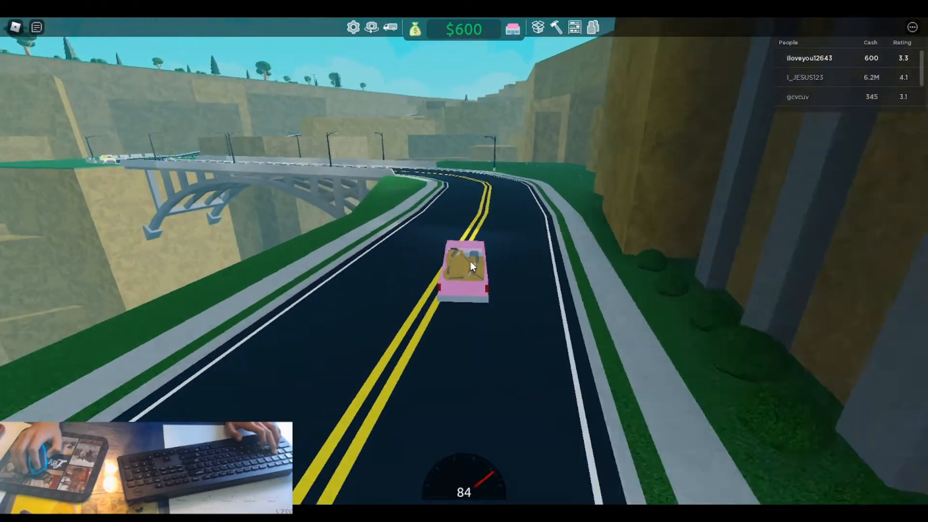
key(w)
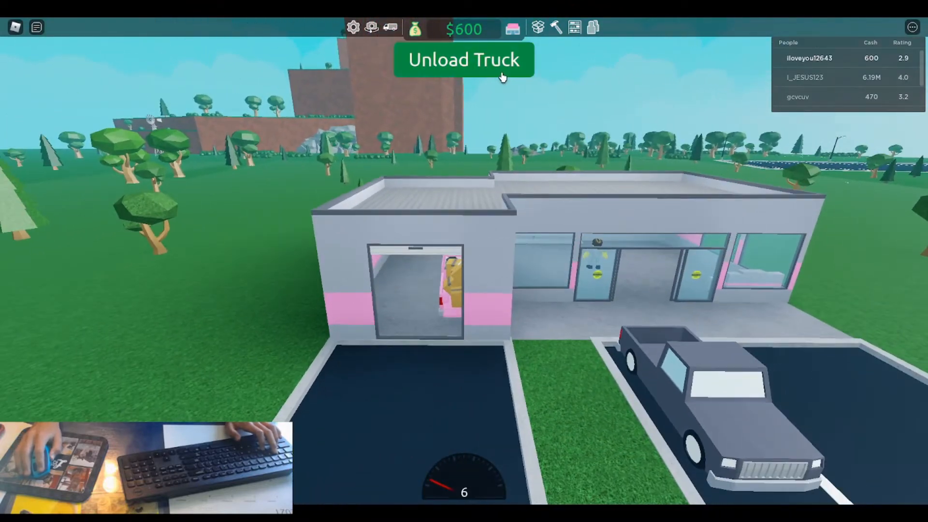
Unload the truck's goods into the store with the Unload Truck button
click(464, 60)
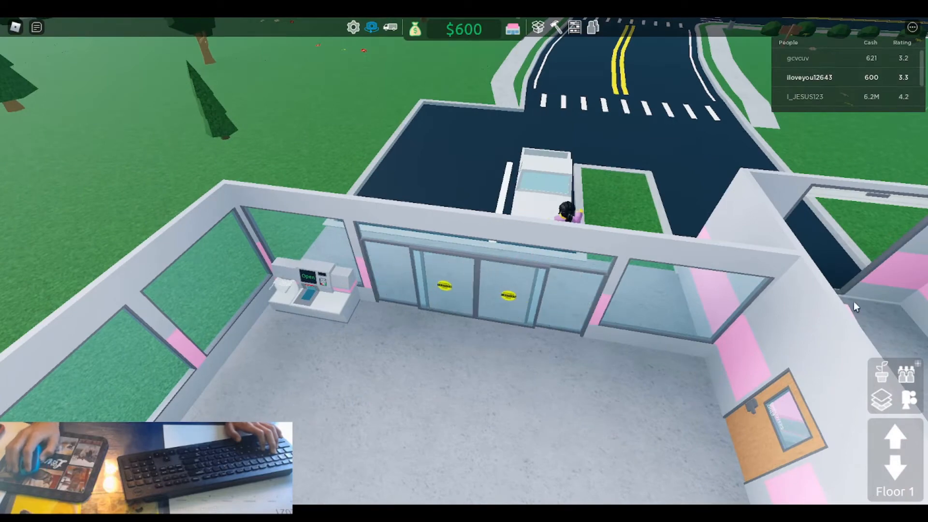
mouse_move(371, 27)
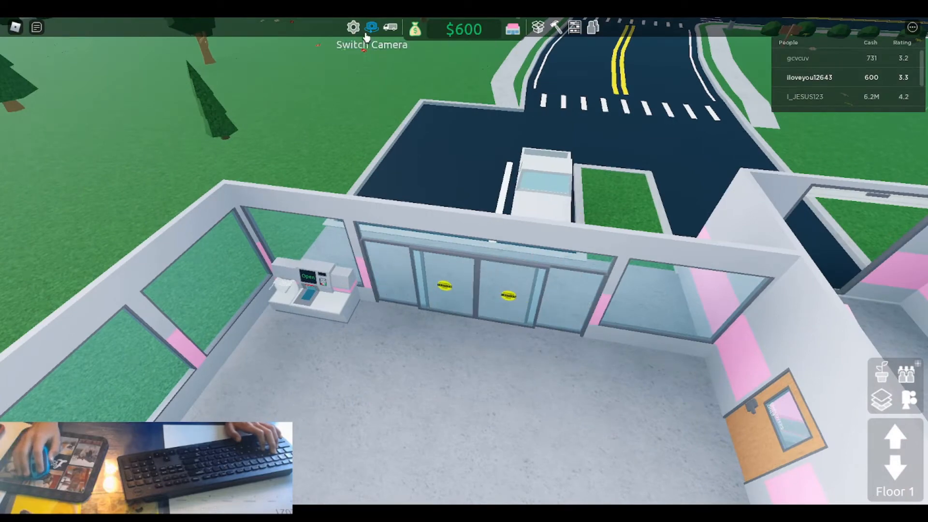
Switch the camera view while customers shop and cash rises to $2,075
click(371, 27)
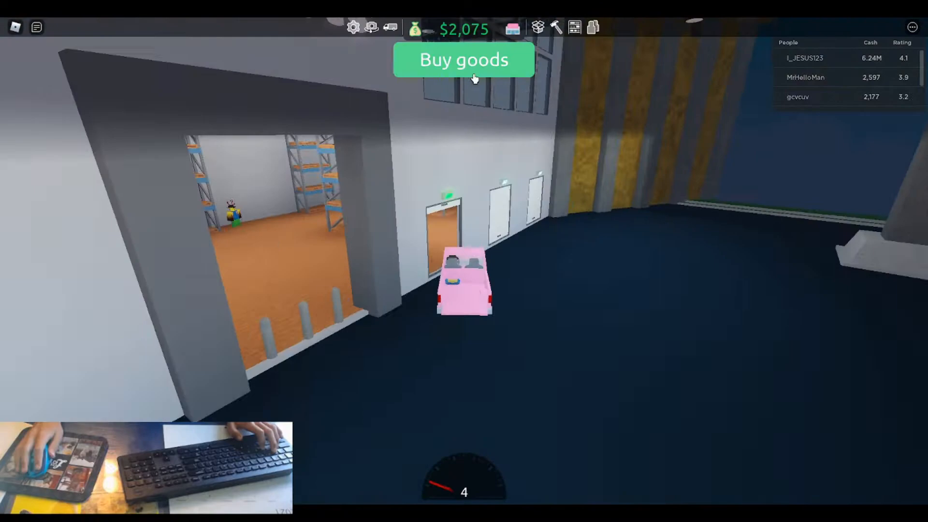
Buy a load of Toys for the truck from the goods list
click(463, 60)
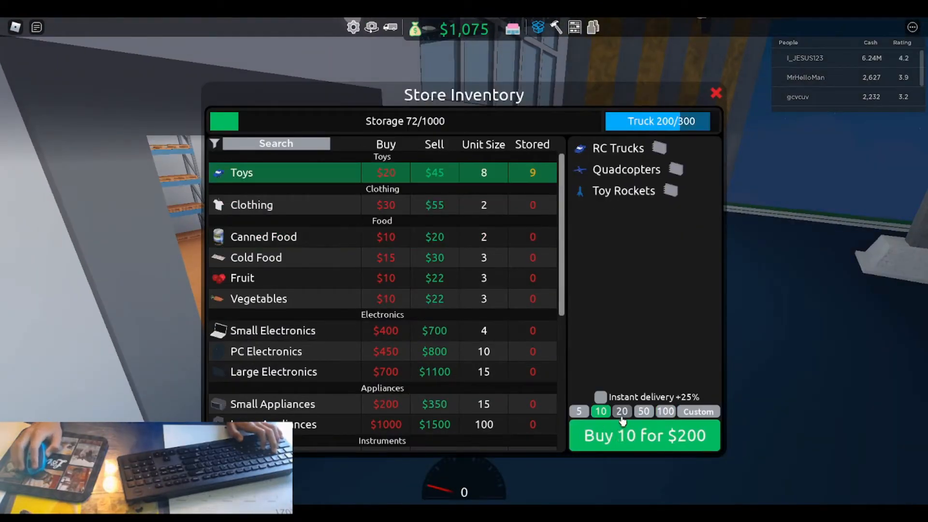
click(644, 436)
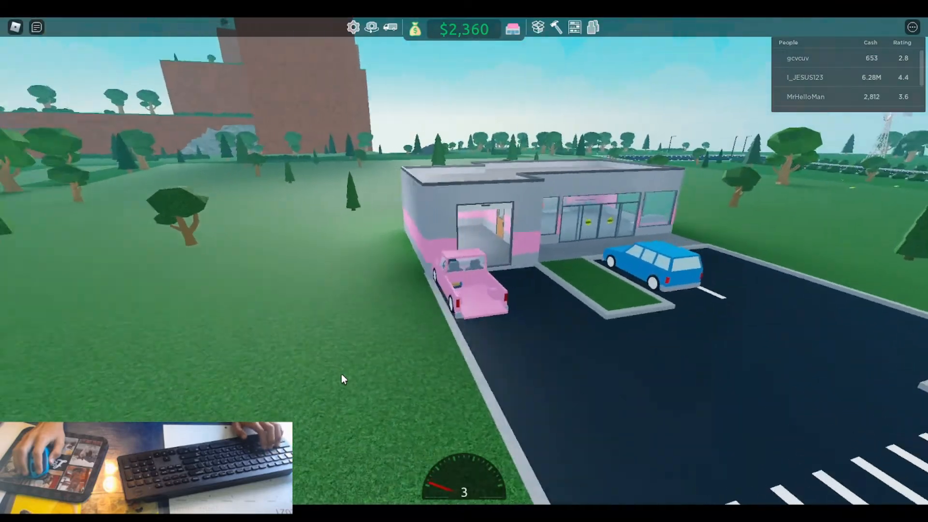
Drive the emptied truck from the store back to the loading dock
key(w)
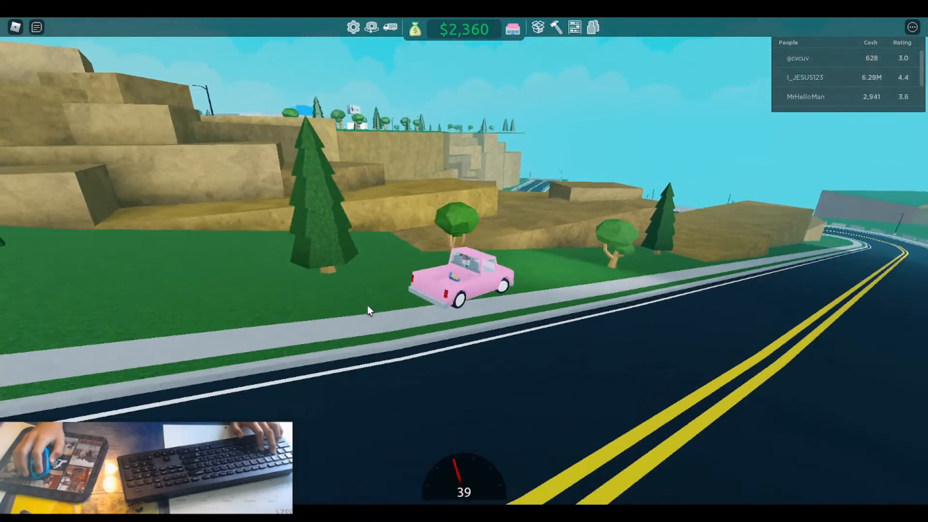
key(w)
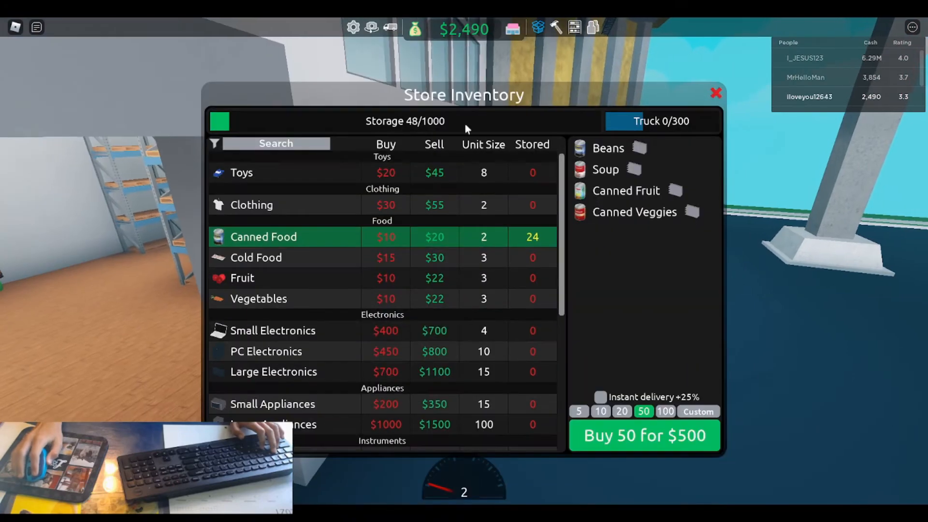
Buy 50 units of Clothing plus more stock for the truck, dropping cash to $670
click(252, 205)
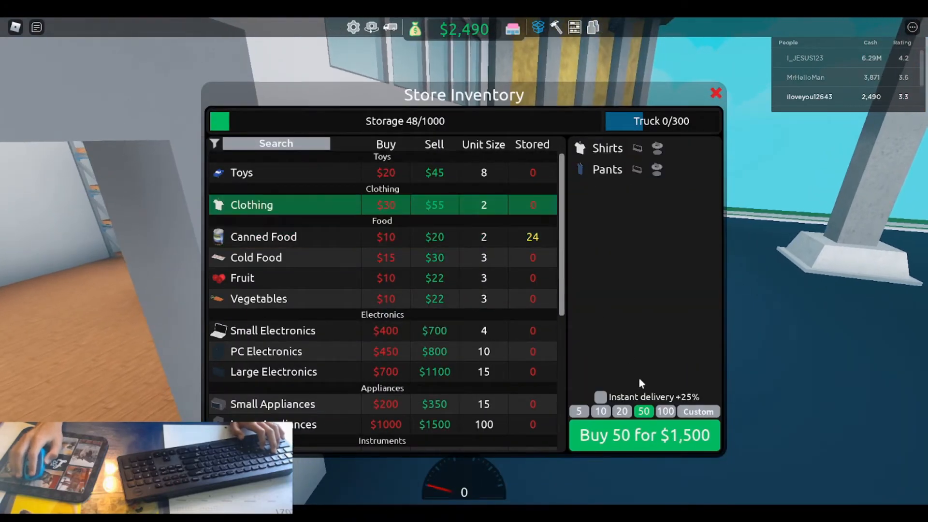
click(643, 436)
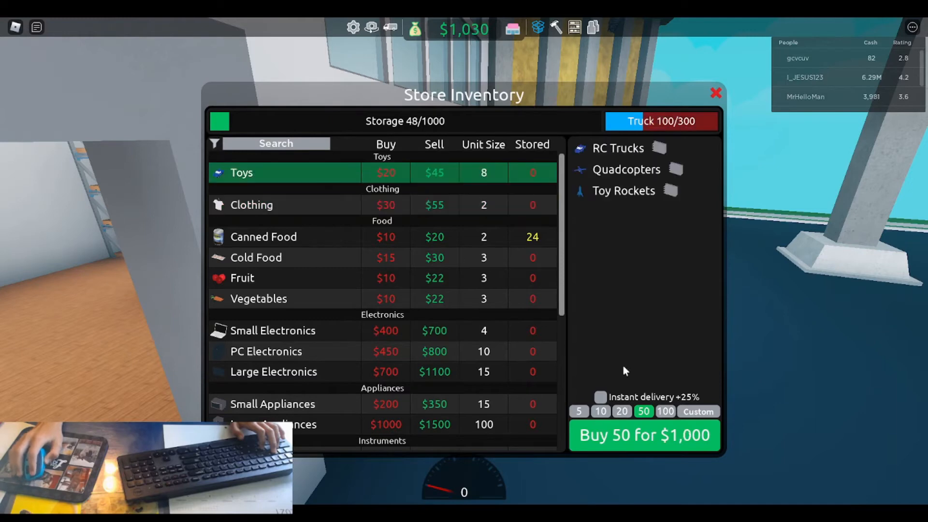
click(621, 412)
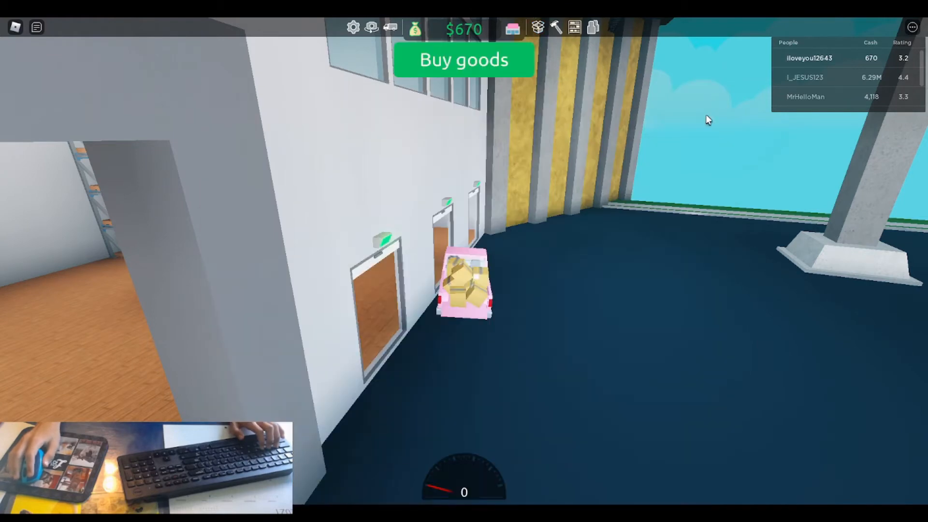
Drive the restocked truck back to the store and unload its goods, leaving $750 cash
key(w)
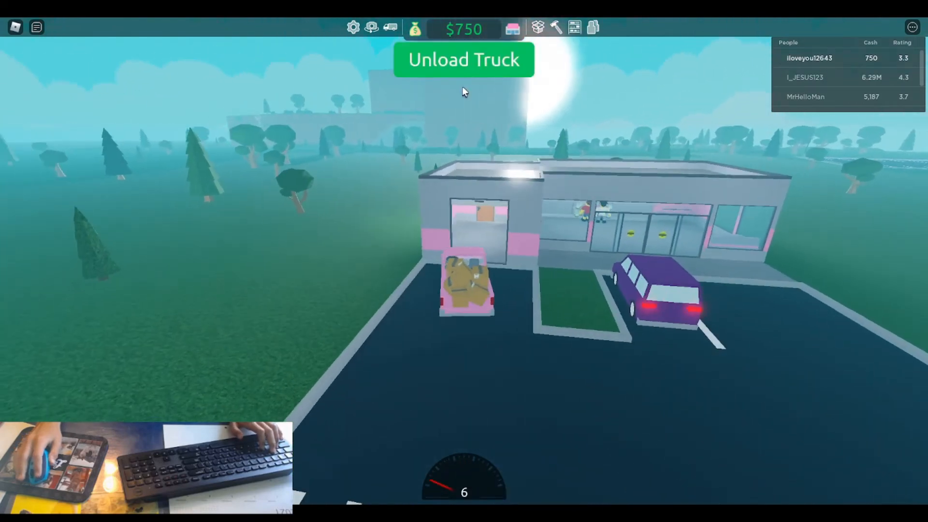
click(463, 60)
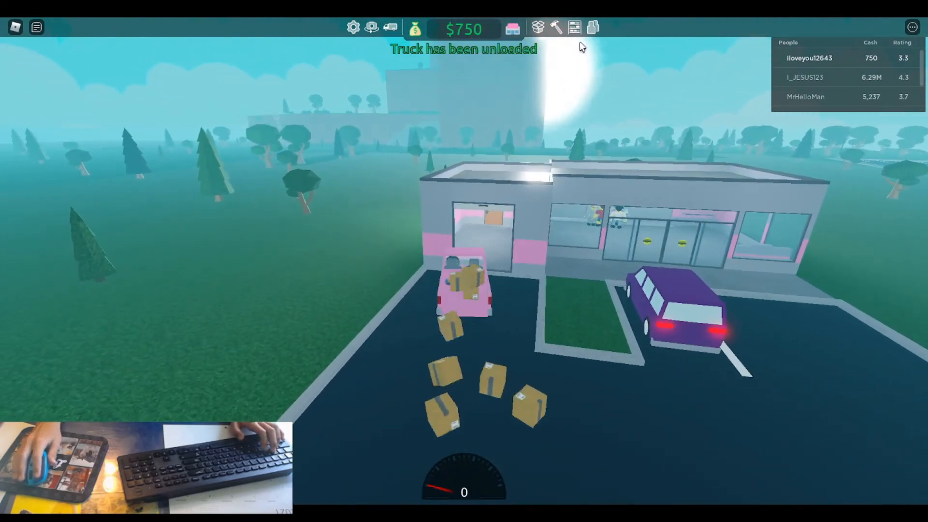